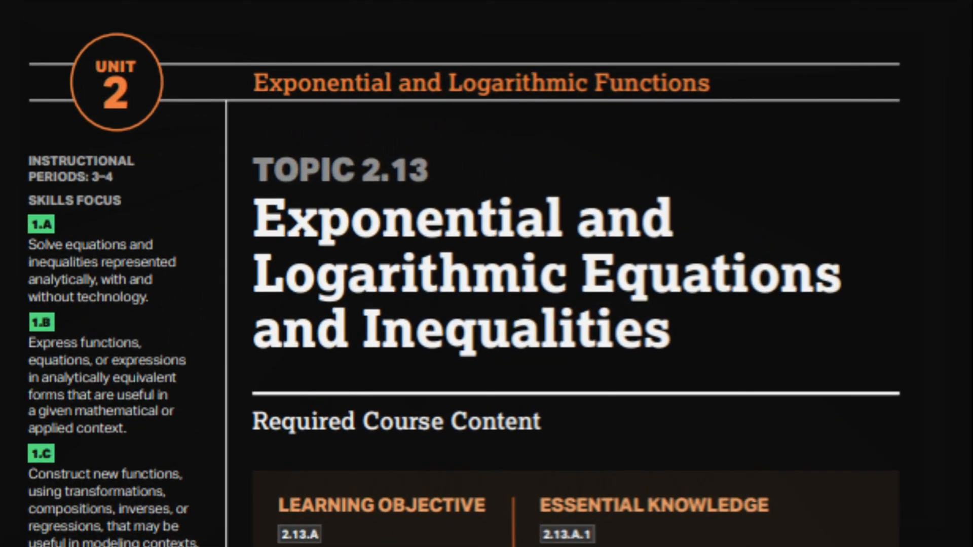
{"action": "scroll", "scroll_direction": "down", "scroll_amount": 3}
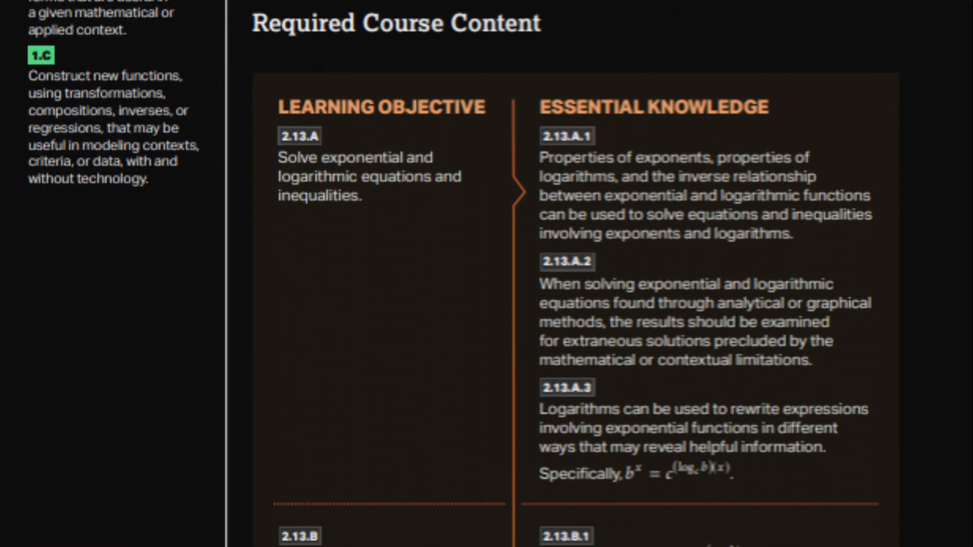